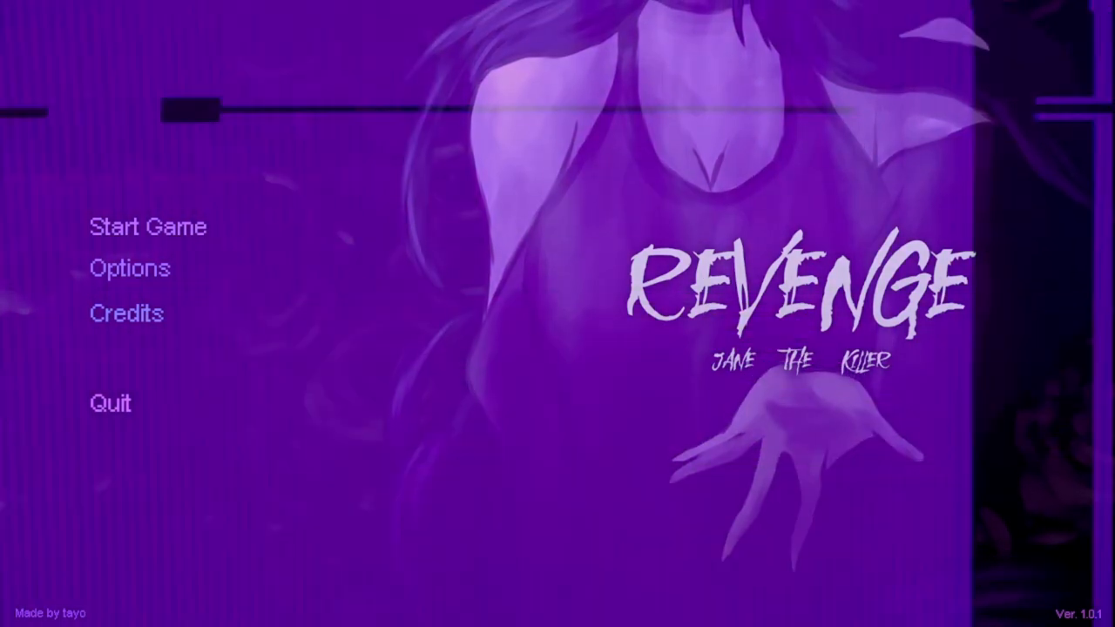
pyautogui.click(148, 226)
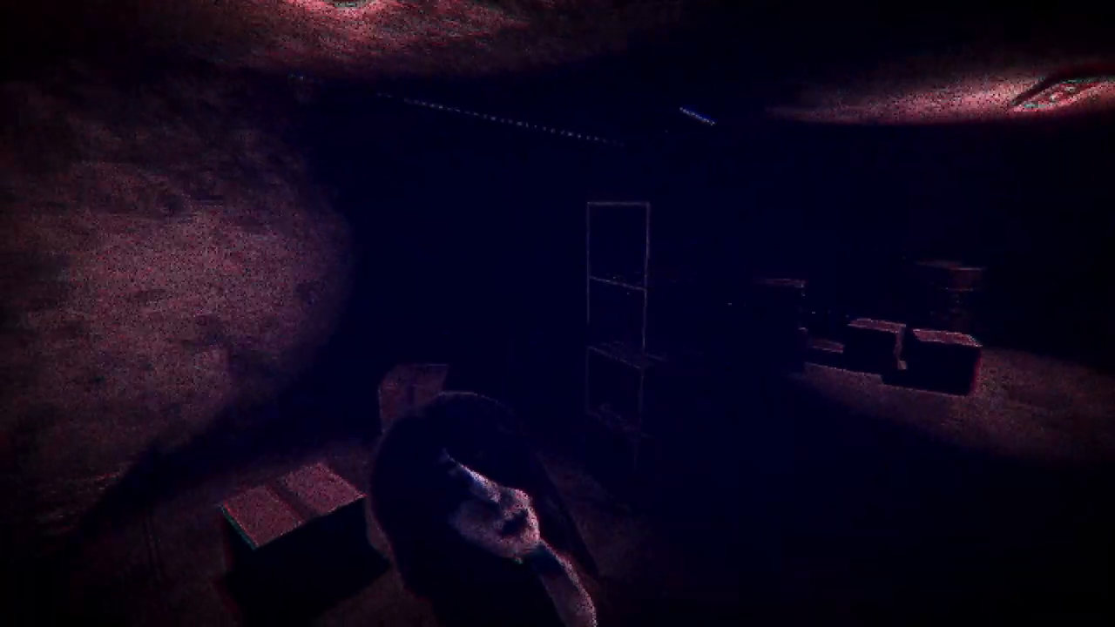
pyautogui.moveTo(558, 314)
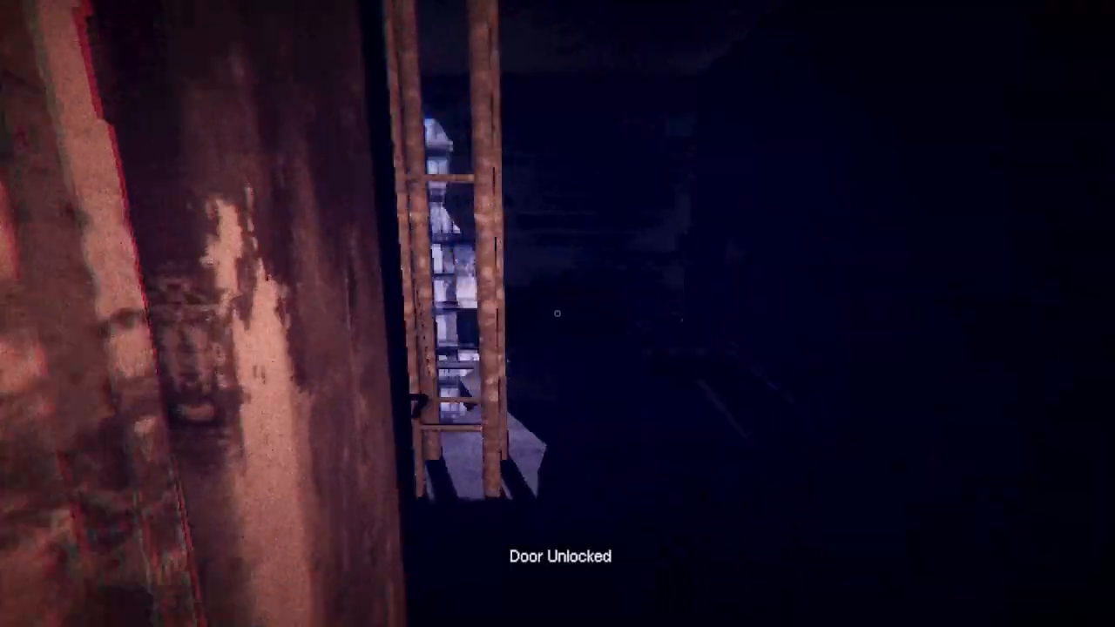
pyautogui.moveTo(557, 313)
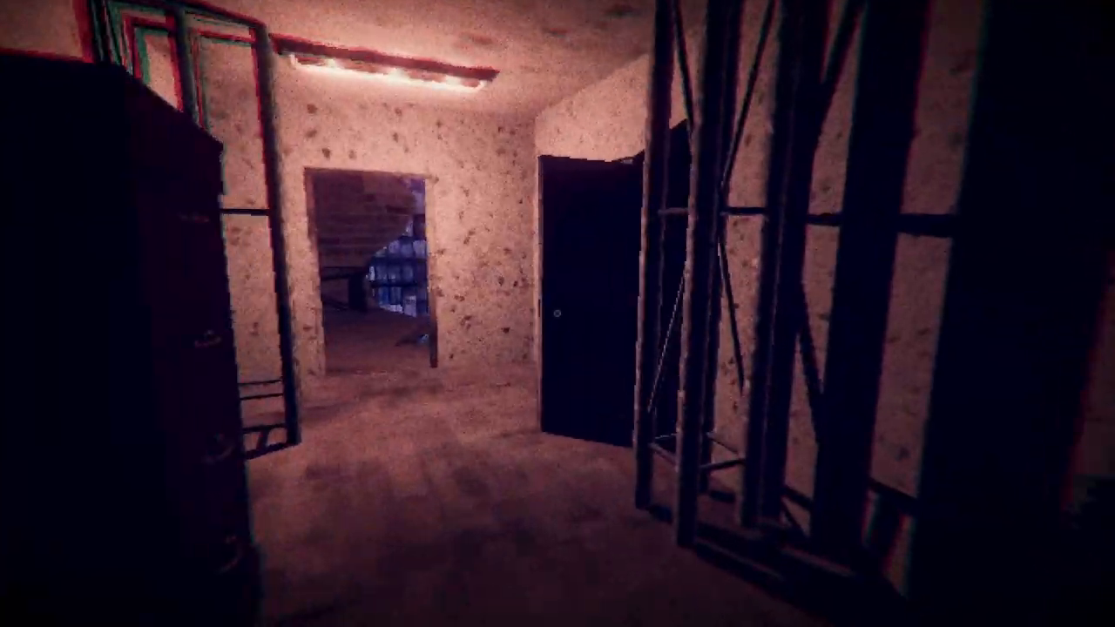
pyautogui.moveTo(558, 314)
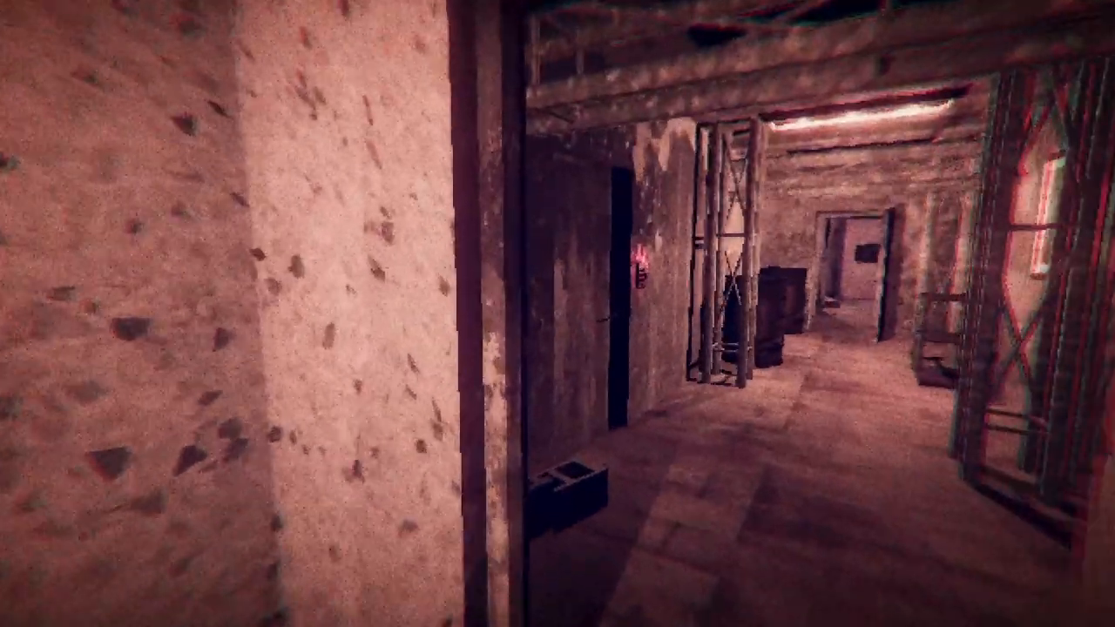
pyautogui.moveTo(557, 314)
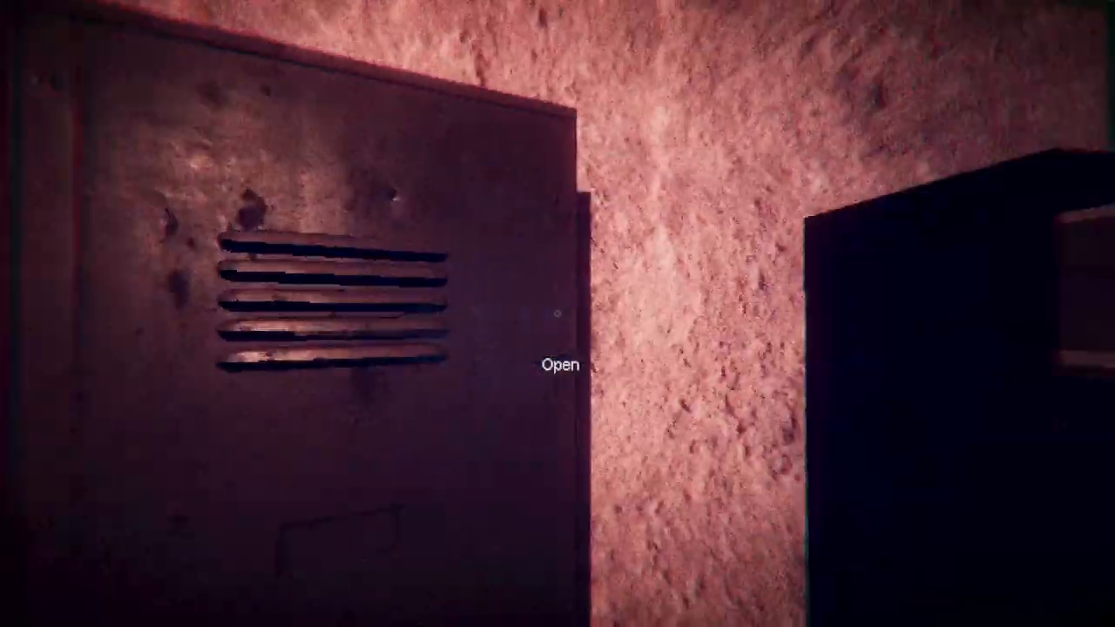
pyautogui.click(561, 365)
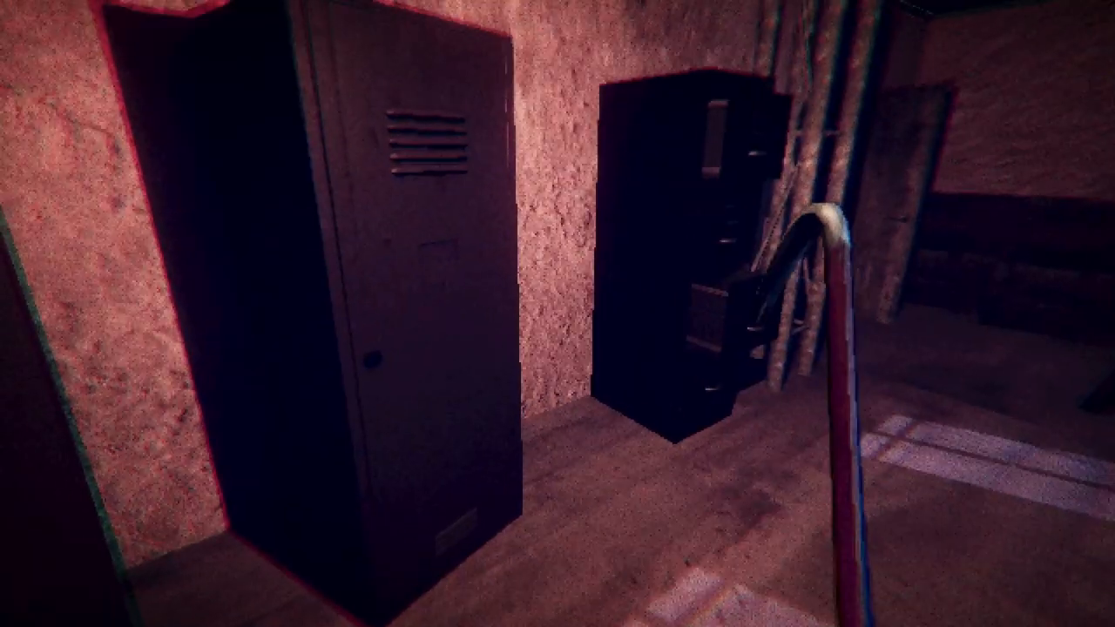
pyautogui.moveTo(558, 314)
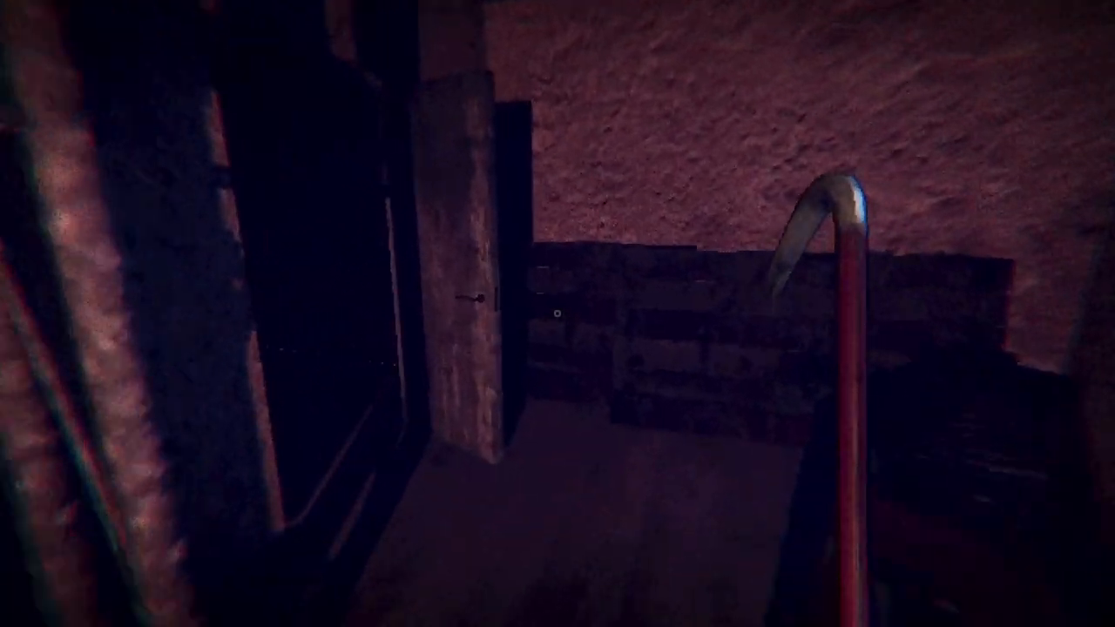